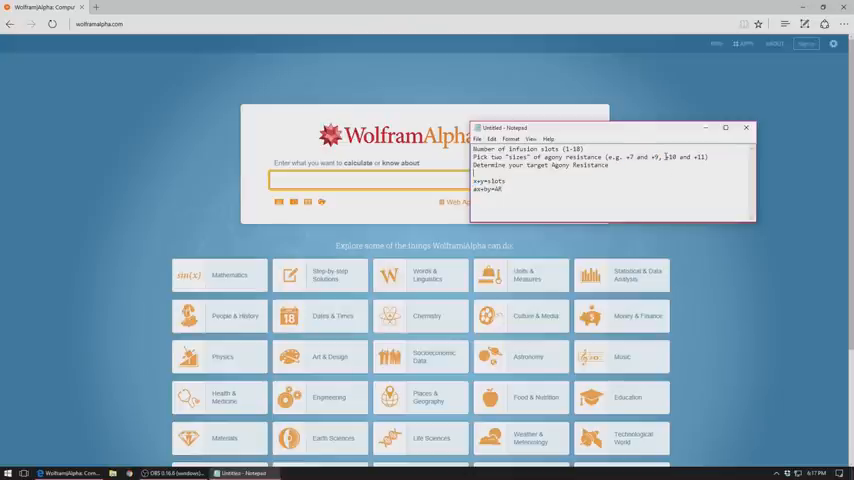
# Step: Review the slot and agony resistance equation notes in Notepad, then reveal WolframAlpha
pyautogui.moveTo(662, 157); pyautogui.dragTo(705, 157)
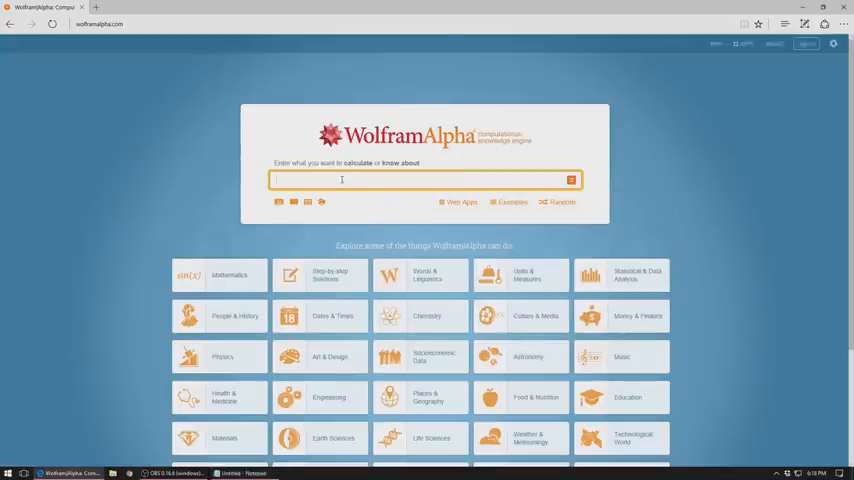
# Step: Enter the system x+y=18, 7x+9y=150 into the WolframAlpha query box
pyautogui.write('x+y=18,')
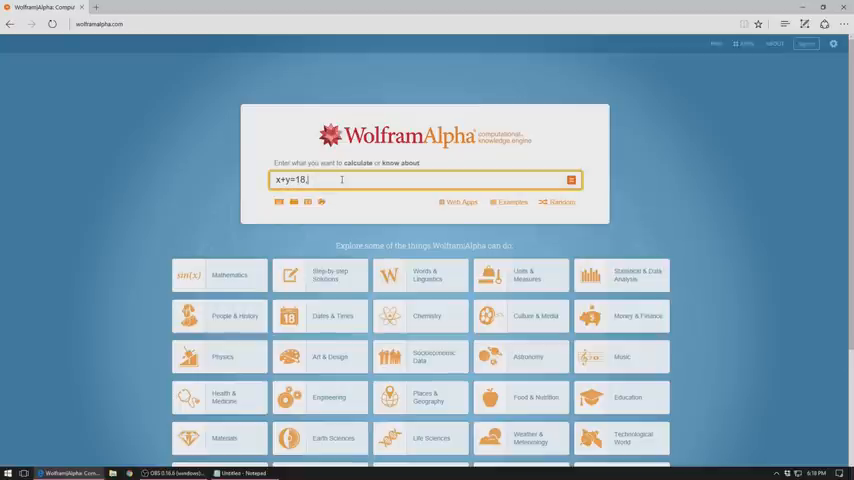
pyautogui.write('7x+9y')
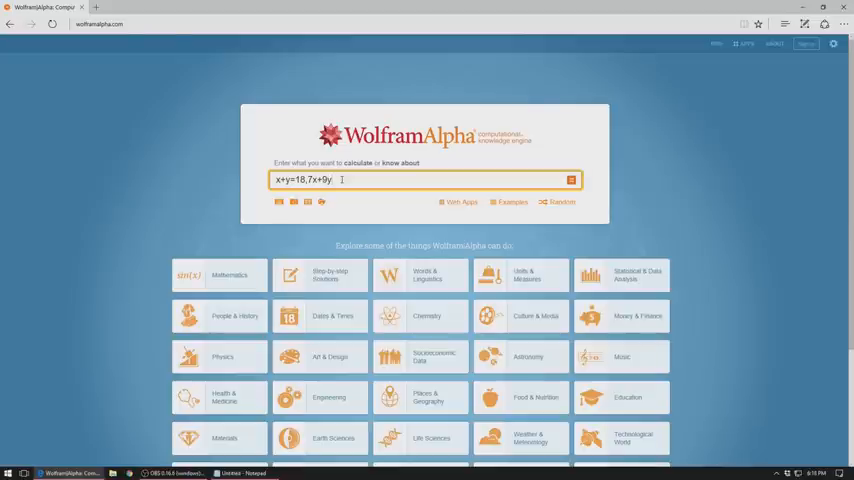
pyautogui.write('=150')
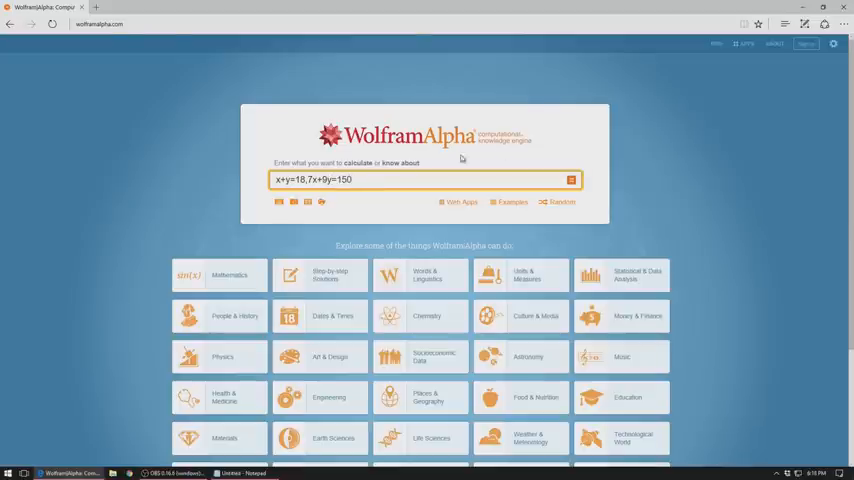
# Step: Solve x+y=18, 7x+9y=150 (x=6, y=12), then re-solve for x+y=16, 10x+11y=150
pyautogui.click(571, 179)
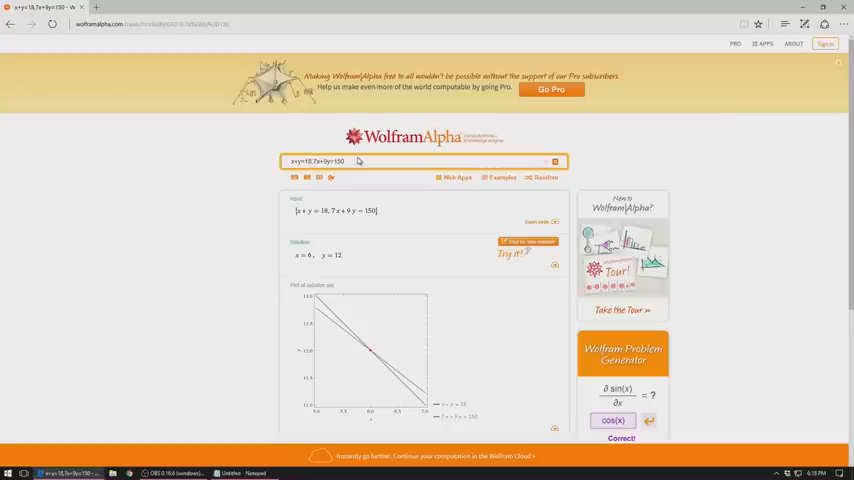
pyautogui.moveTo(426, 174)
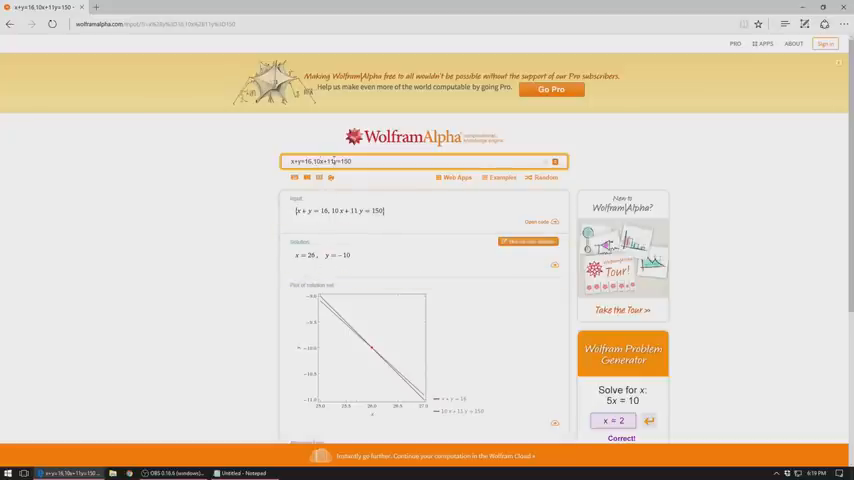
pyautogui.click(318, 161)
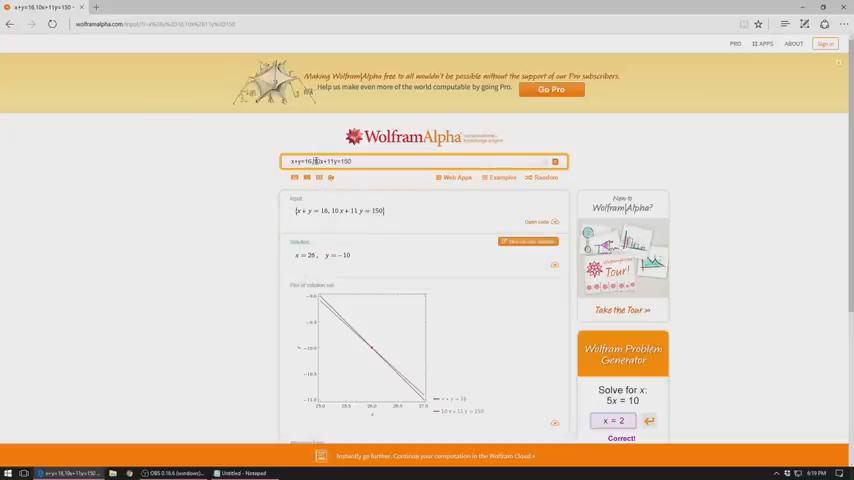